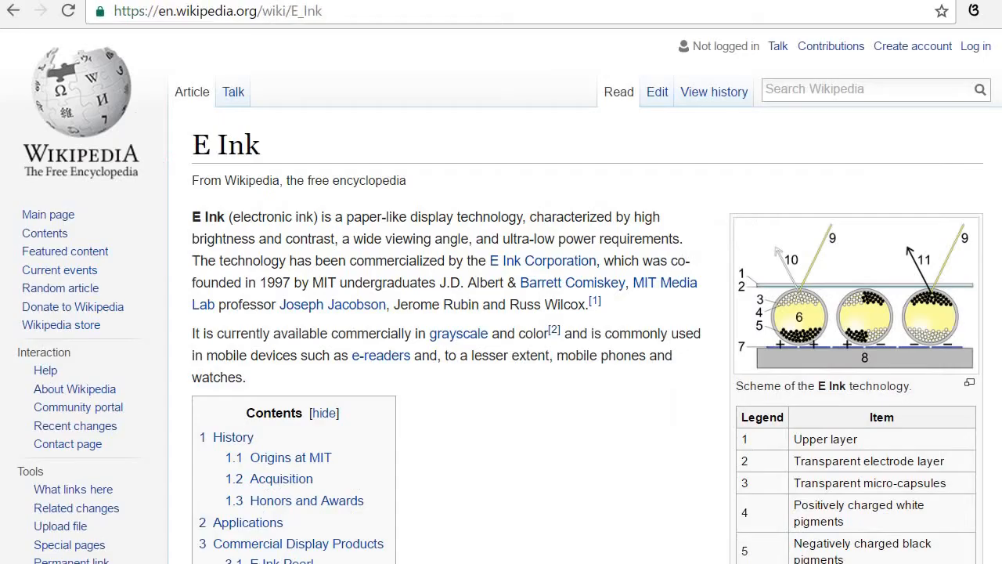
Scroll the E Ink article through History, Applications and Commercial Display Products sections
scroll("down", 3)
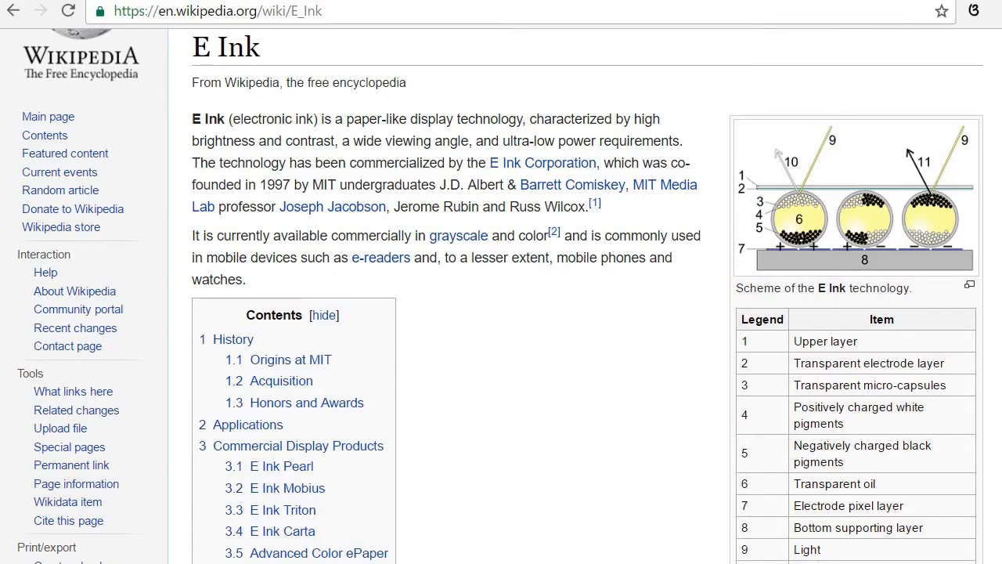
scroll("down", 3)
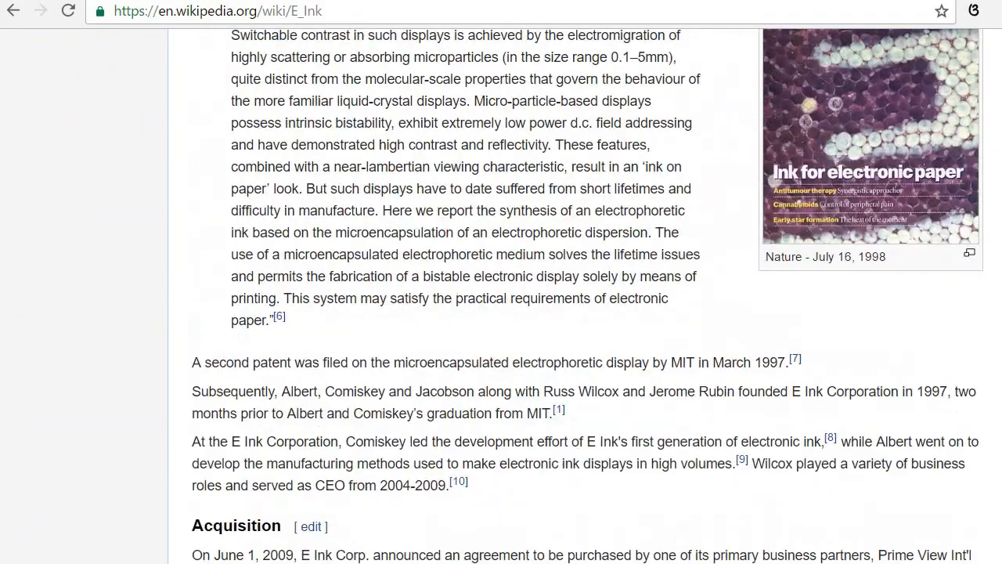
scroll("up", 3)
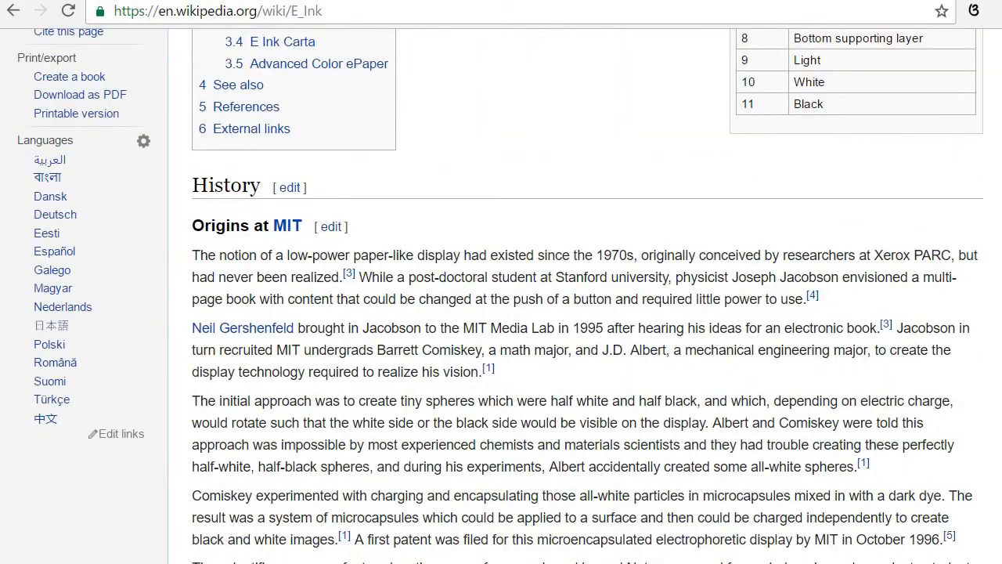
scroll("down", 3)
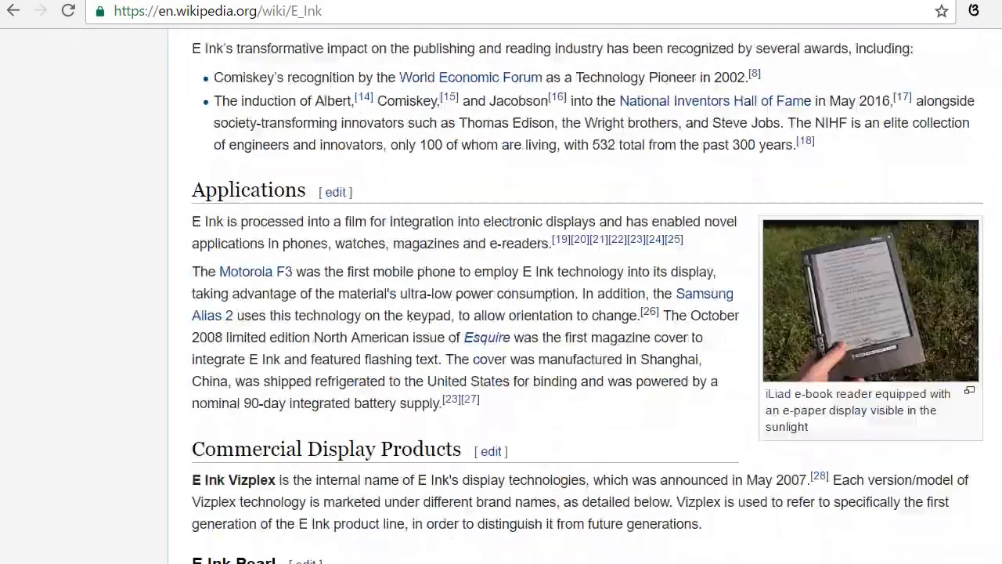
scroll("down", 3)
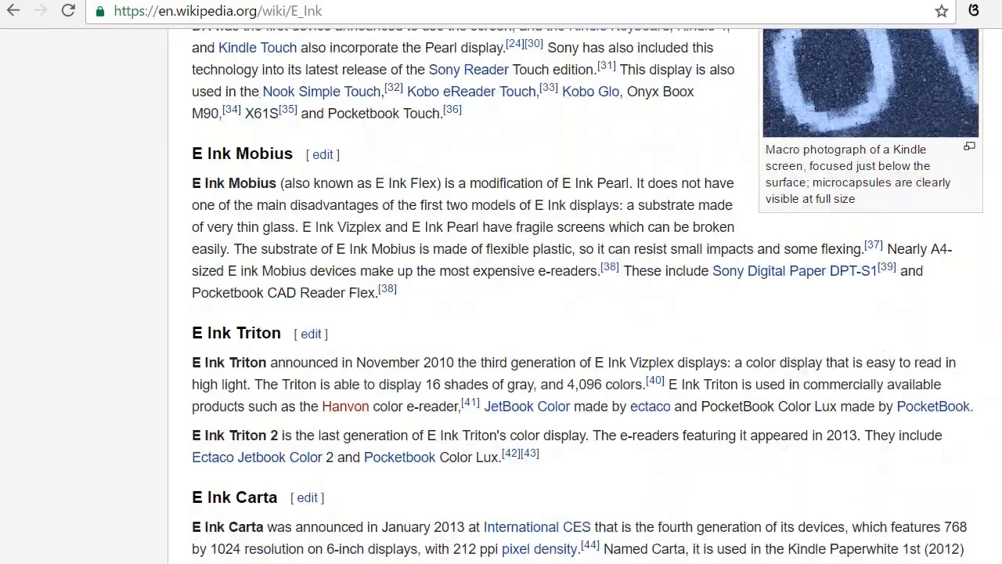
scroll("down", 3)
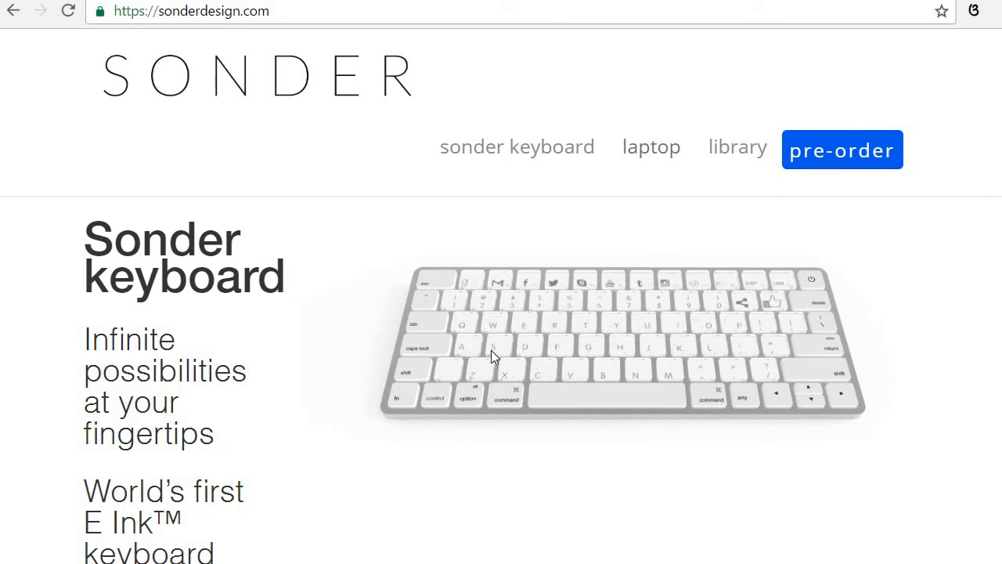
Scroll the Sonder homepage past front-lighting to the Bluetooth connection section
scroll("down", 3)
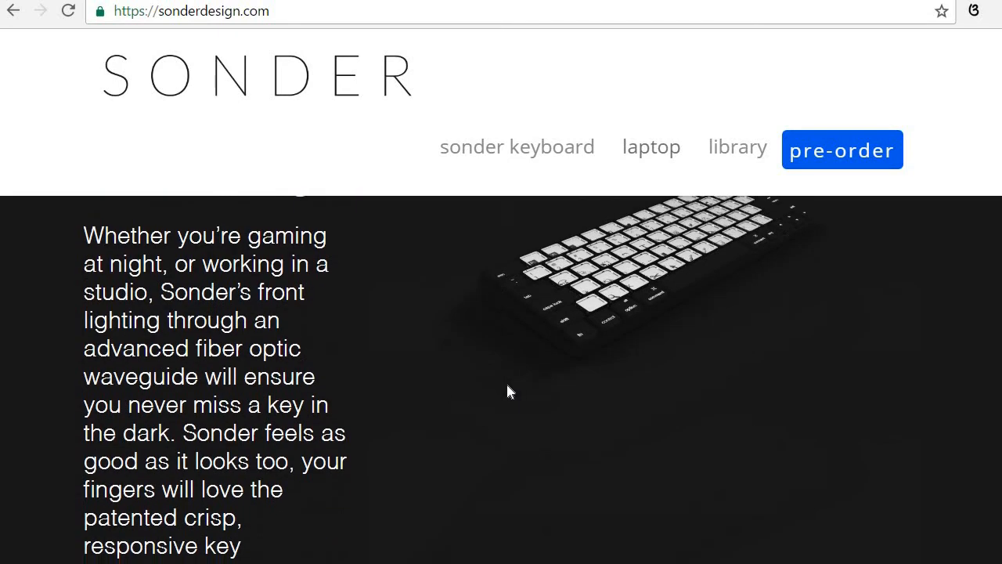
scroll("down", 3)
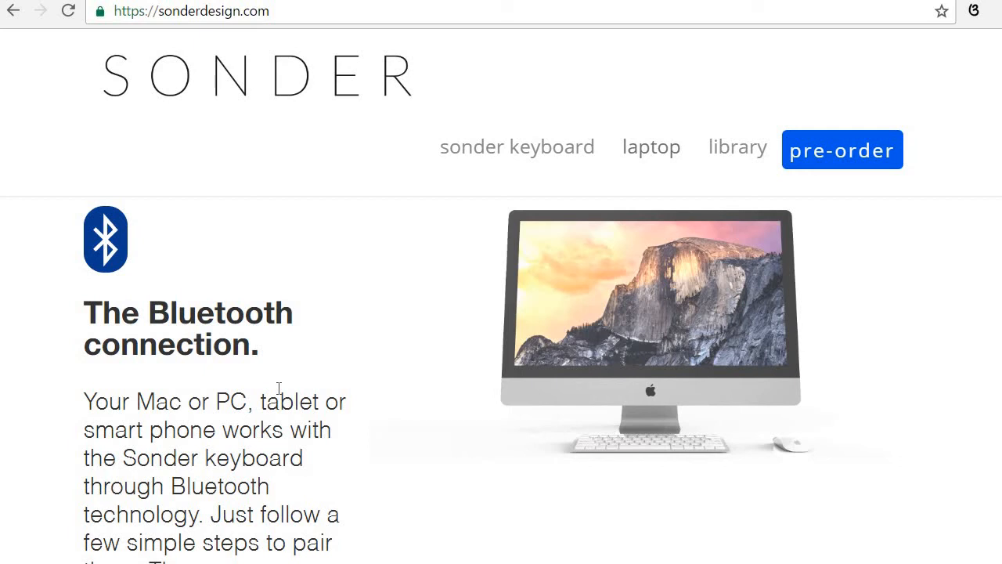
mouse_move(337, 78)
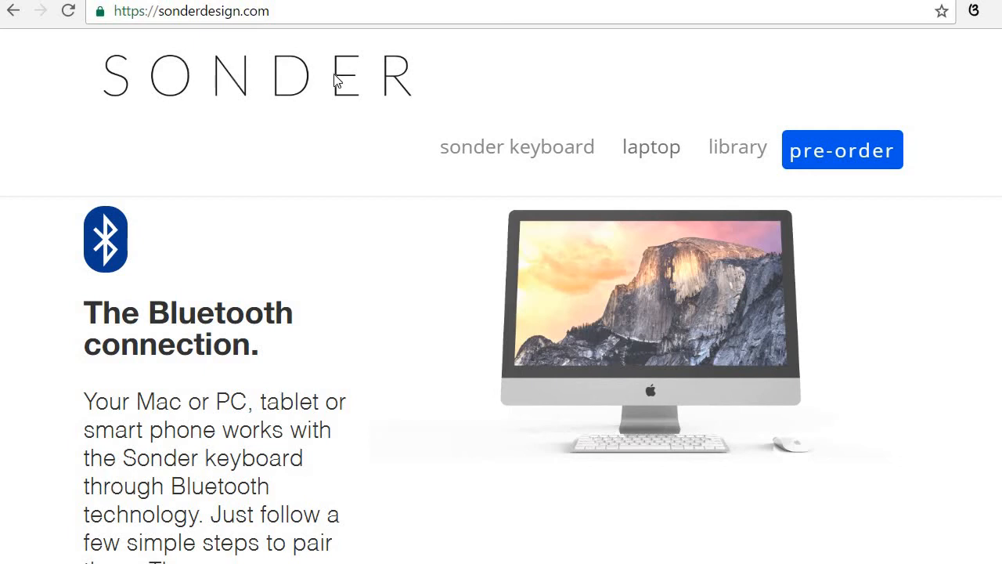
Go to the 'laptop' navigation page and skim the Sonder Laptop module
left_click(652, 147)
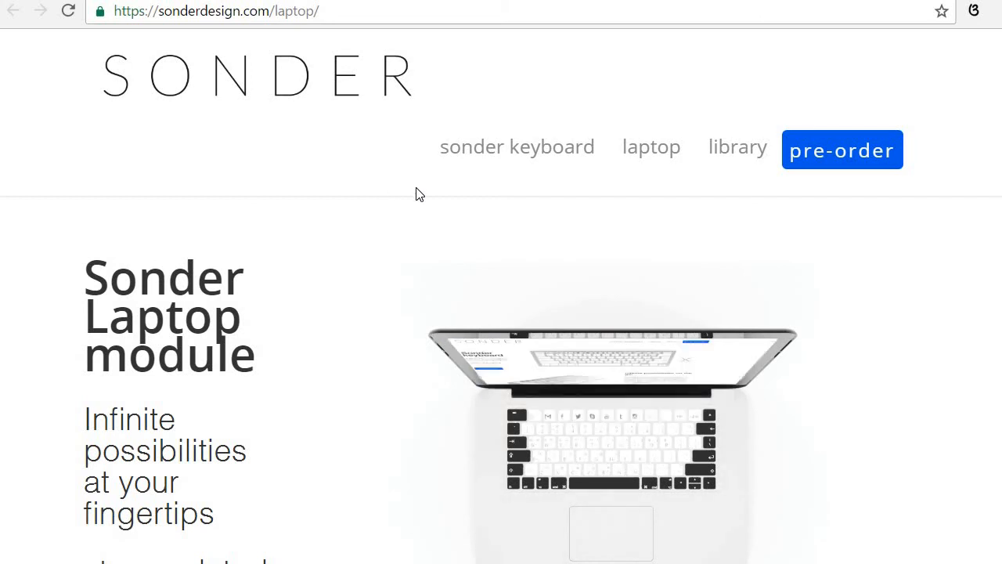
scroll("down", 3)
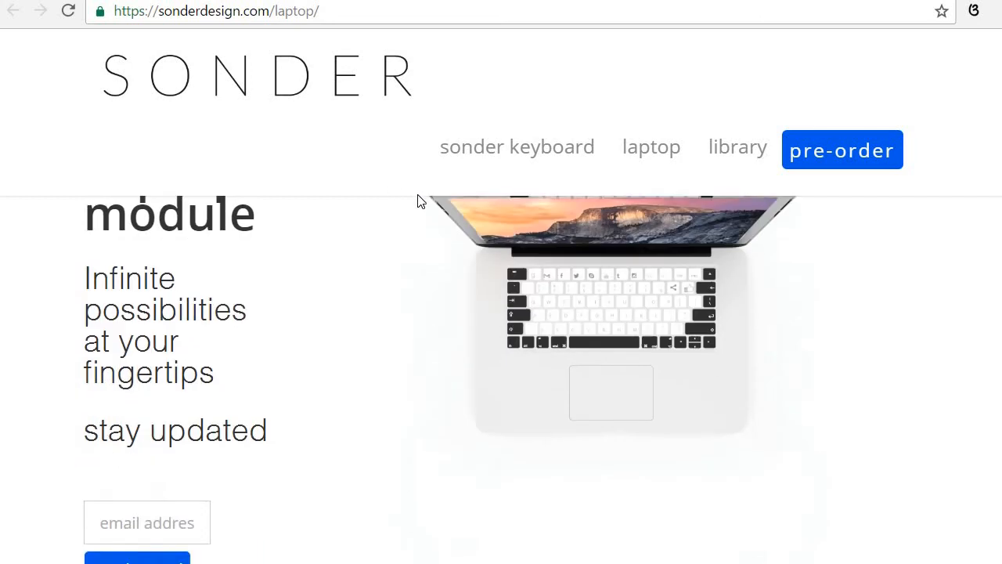
scroll("up", 3)
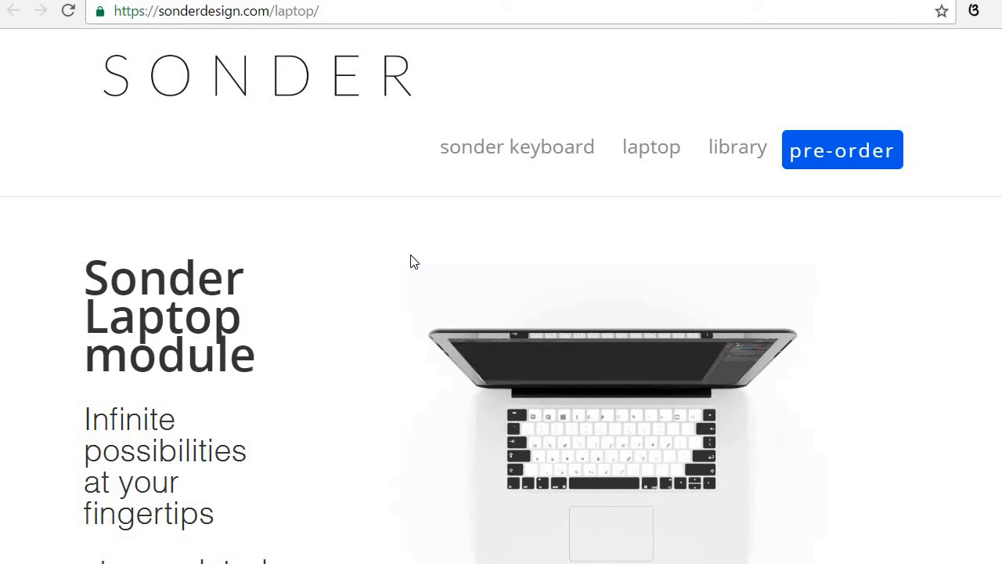
Scroll the laptop page to its footer and return to the homepage Bluetooth section
scroll("down", 3)
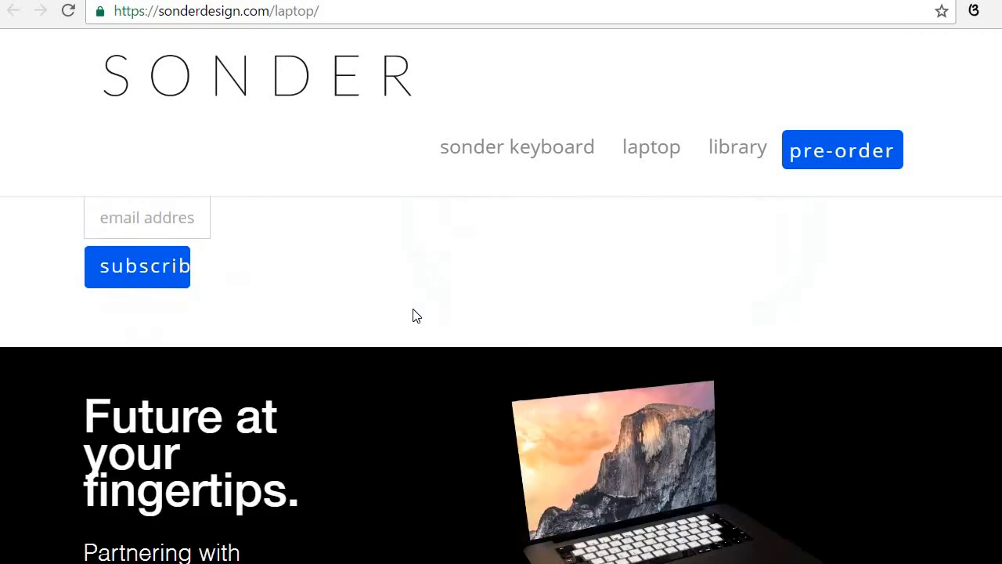
scroll("down", 3)
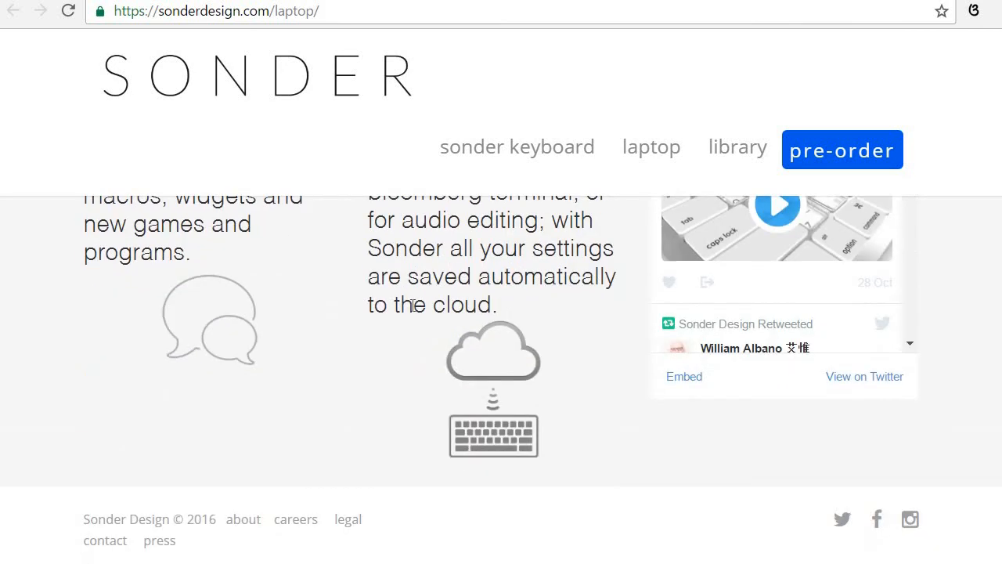
scroll("up", 3)
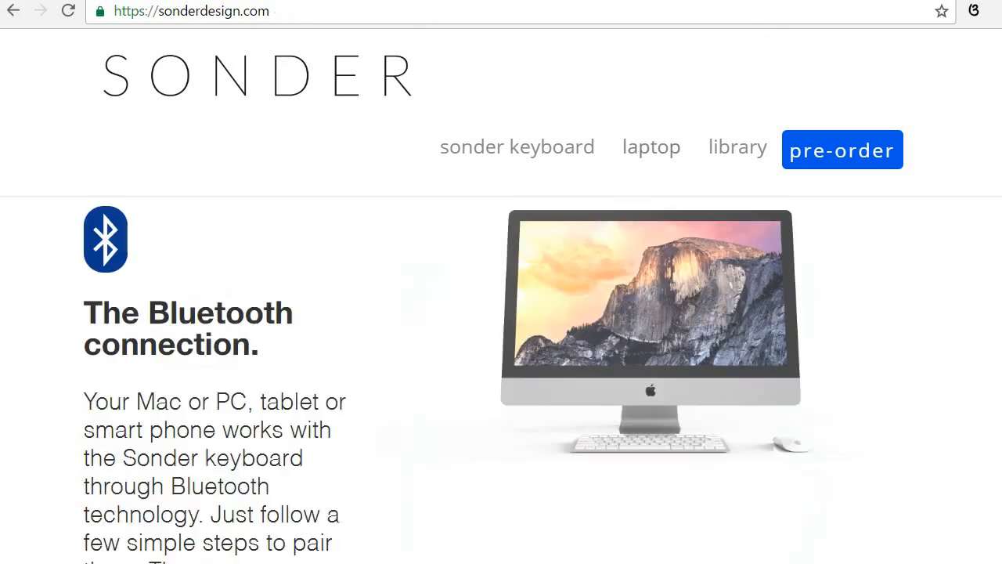
mouse_move(482, 216)
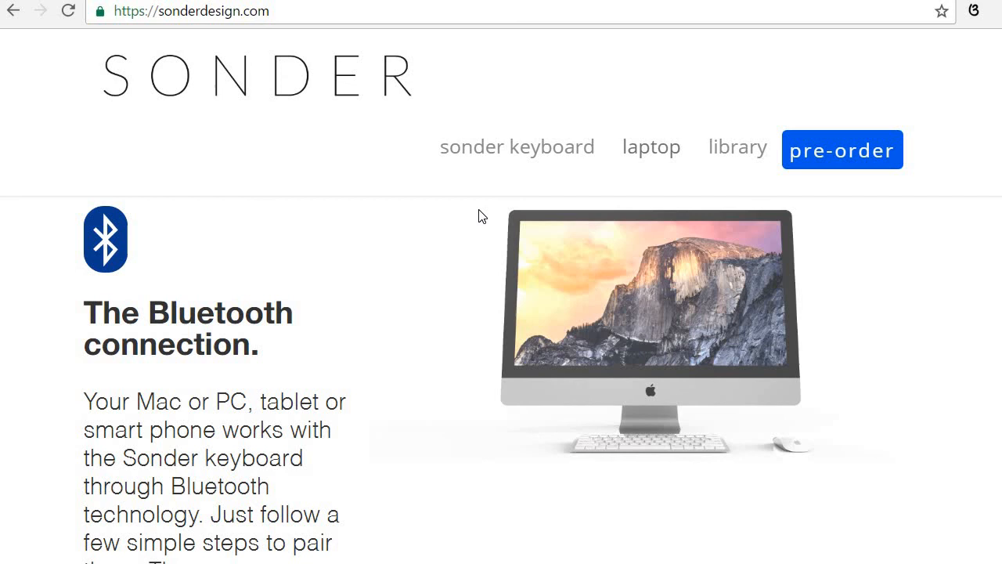
mouse_move(423, 401)
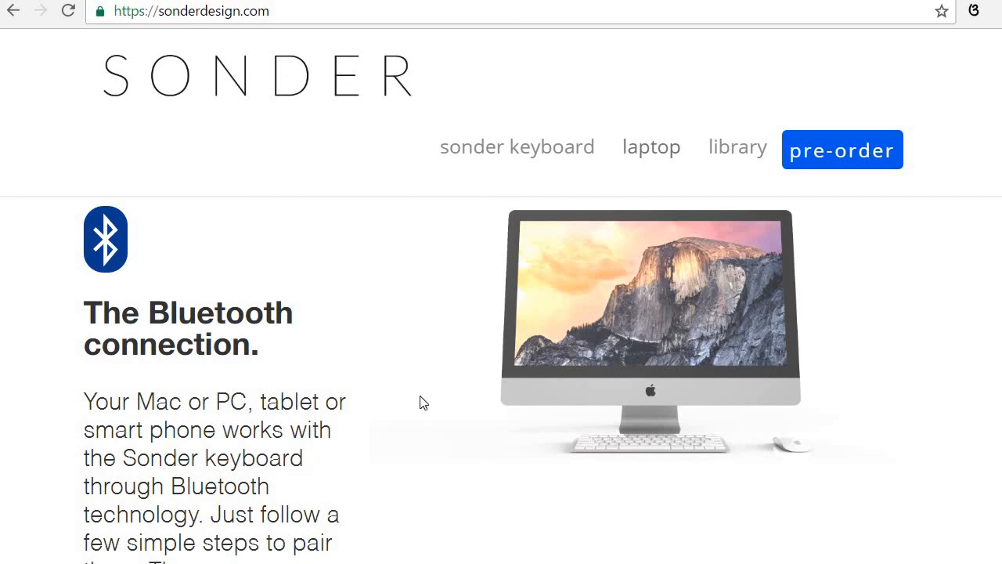